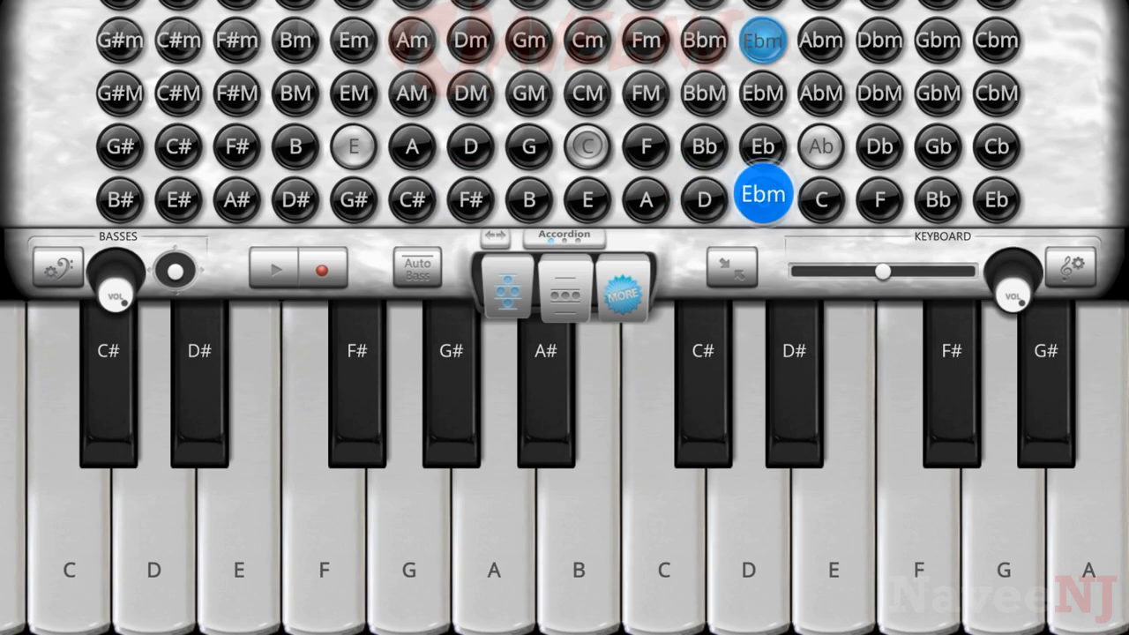
# Step: Play a few bass chords and notes, including F minor and A
pyautogui.click(646, 195)
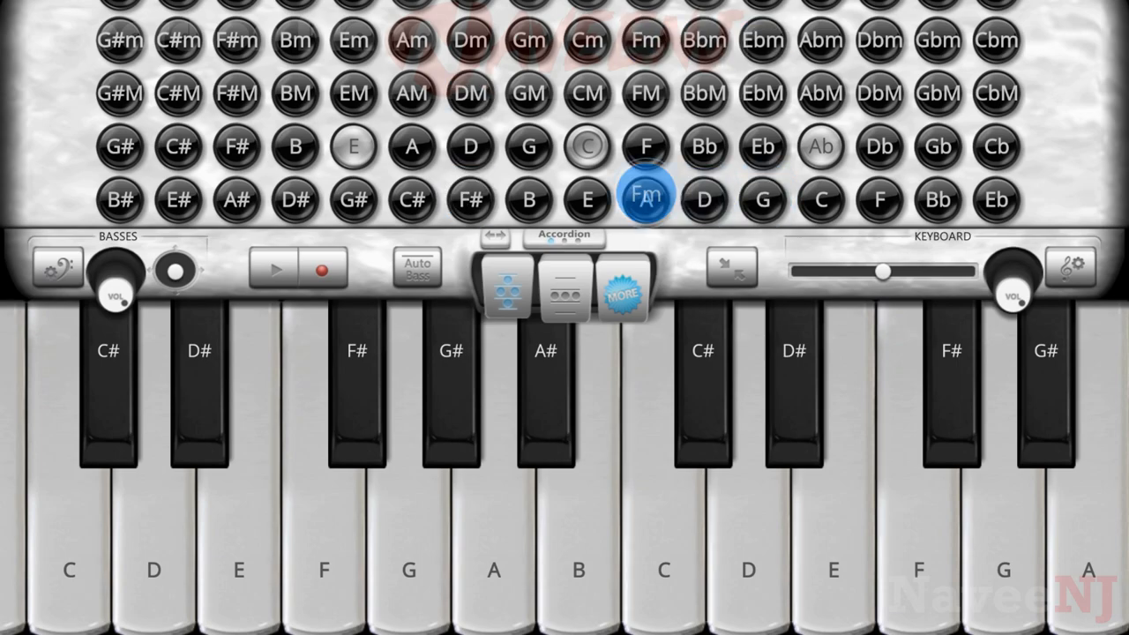
pyautogui.click(645, 196)
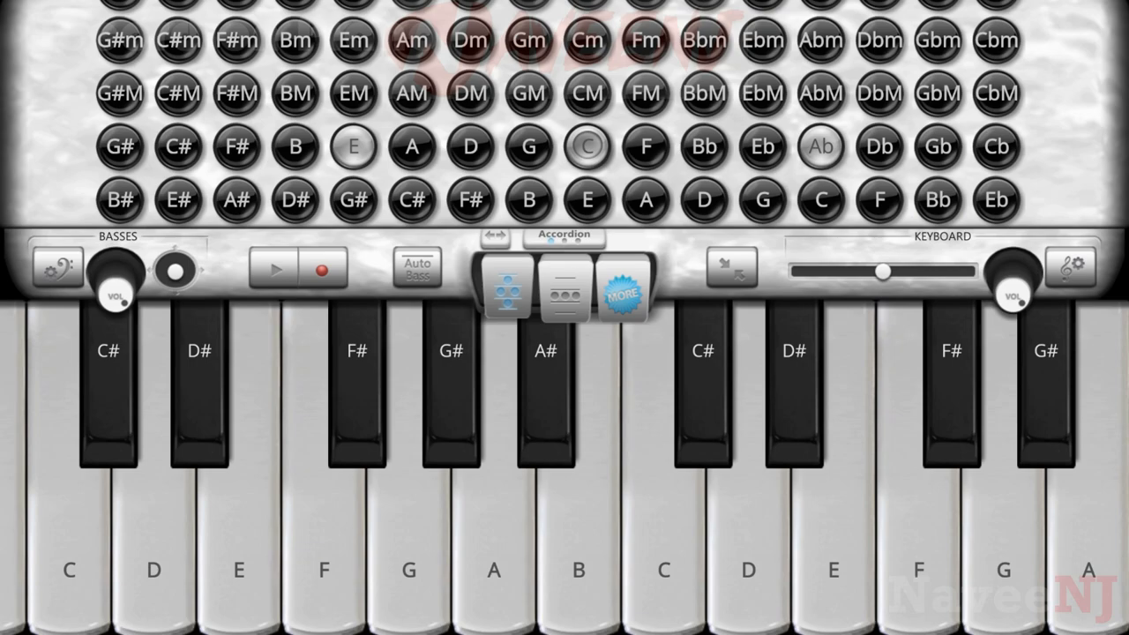
pyautogui.click(1071, 268)
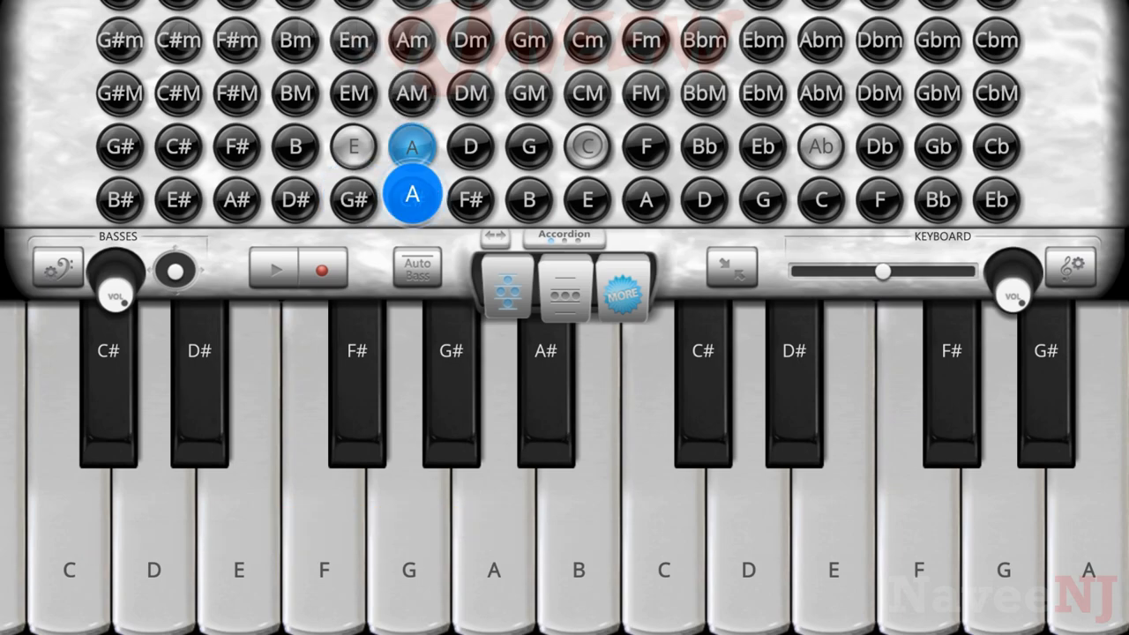
pyautogui.click(236, 194)
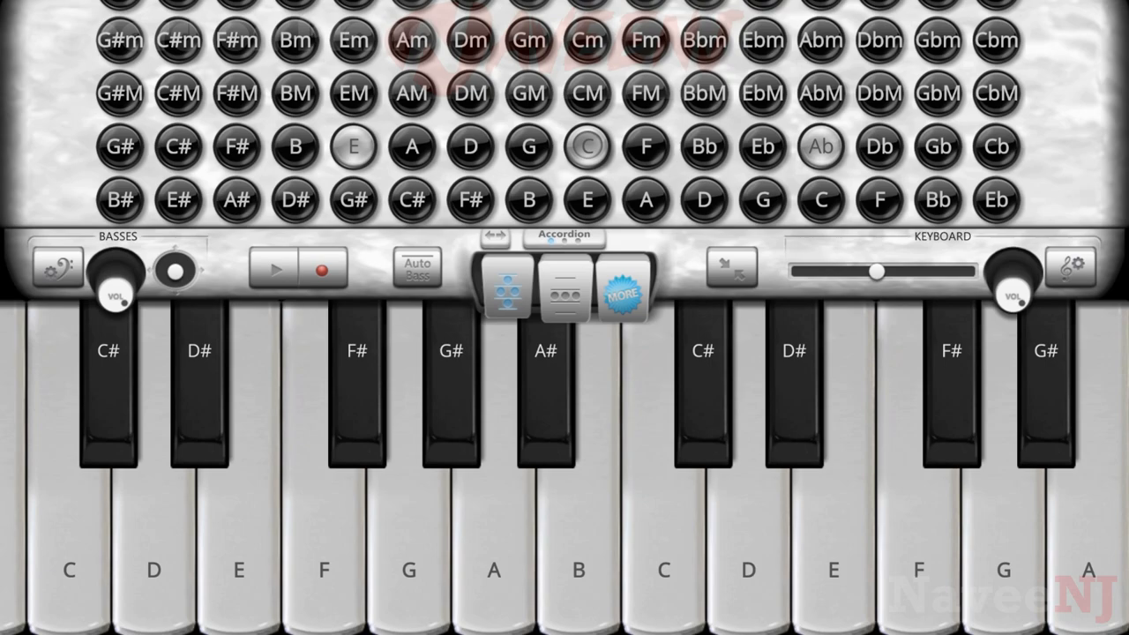
pyautogui.click(1069, 268)
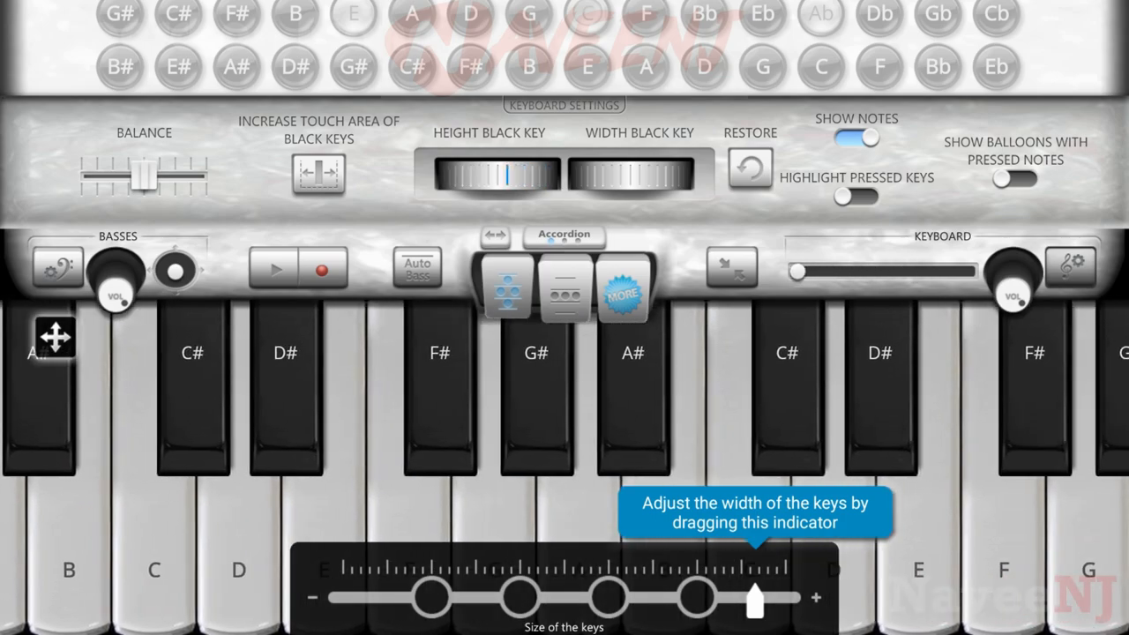
# Step: Drag the key-size indicator toward + so the piano keys become wider
pyautogui.moveTo(793, 270); pyautogui.dragTo(970, 271)
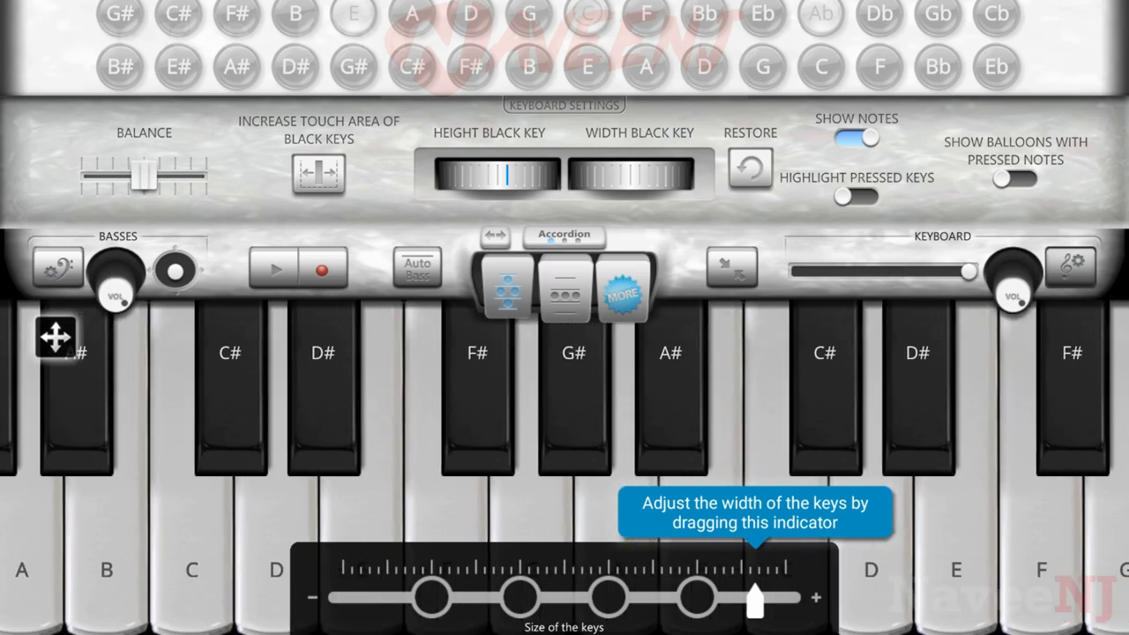
pyautogui.moveTo(965, 271); pyautogui.dragTo(877, 271)
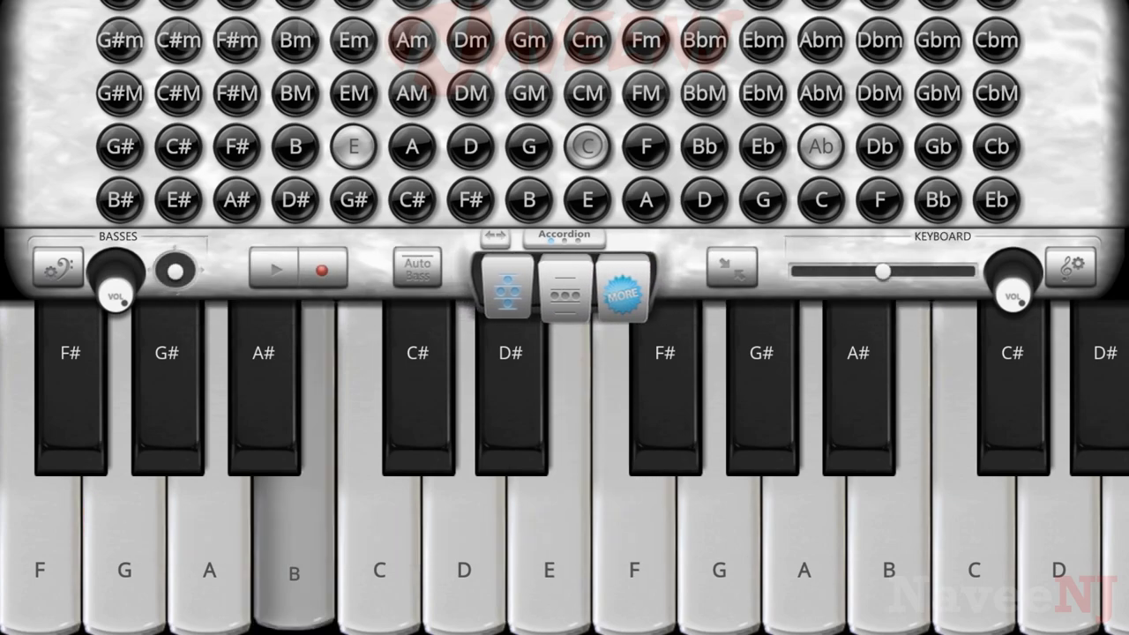
# Step: Select the second accordion register and play bass chords B#, Bb, A-flat minor and D minor
pyautogui.click(562, 291)
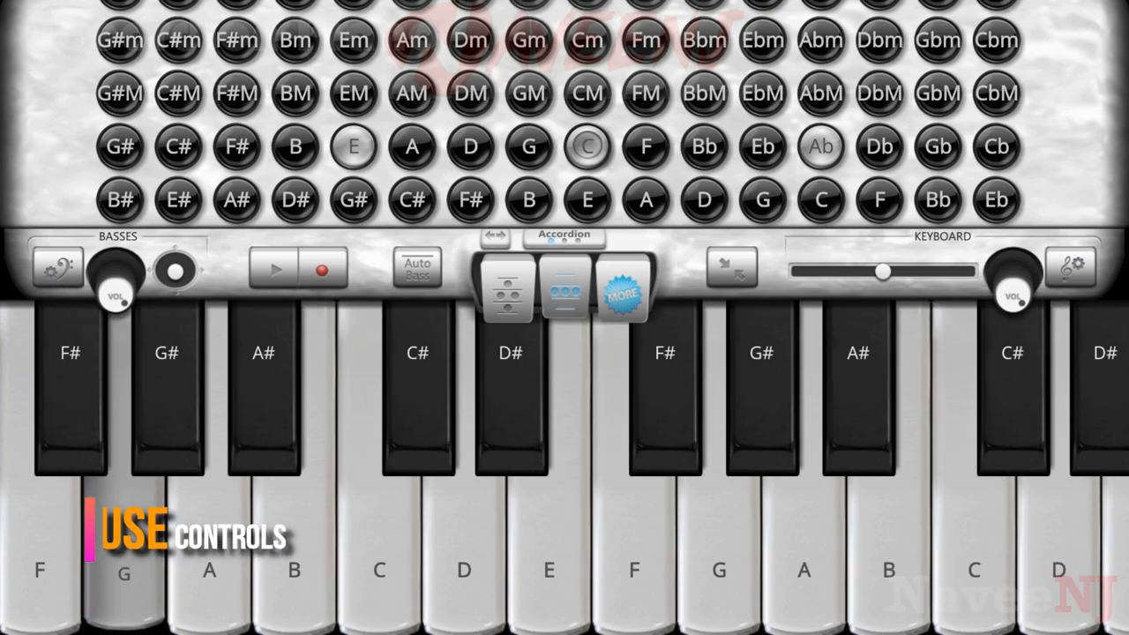
pyautogui.click(119, 199)
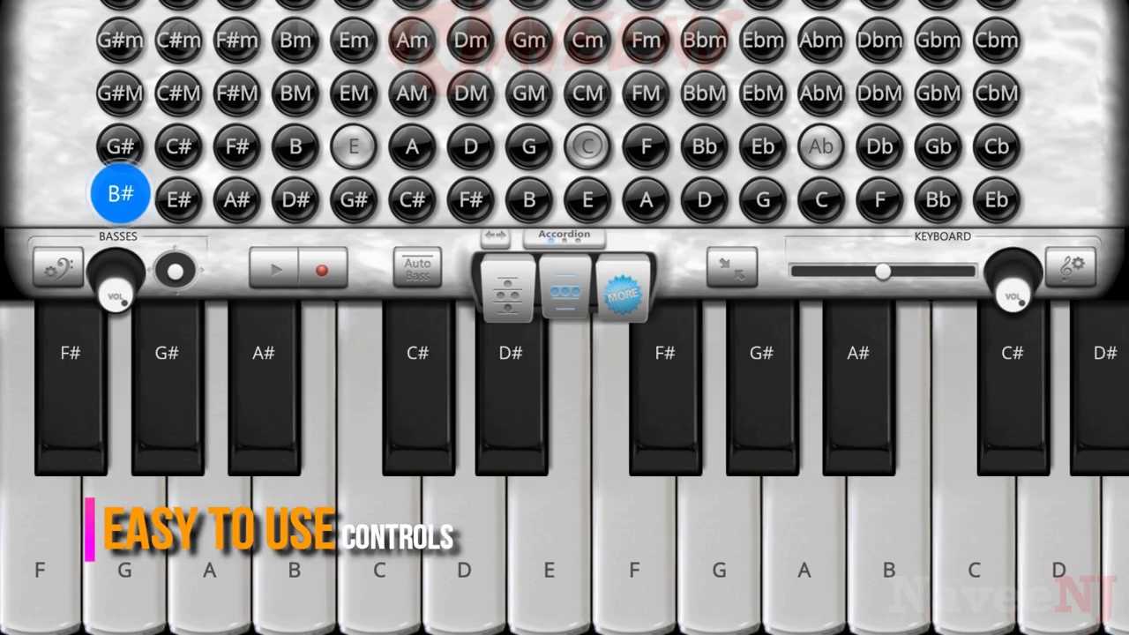
pyautogui.click(937, 196)
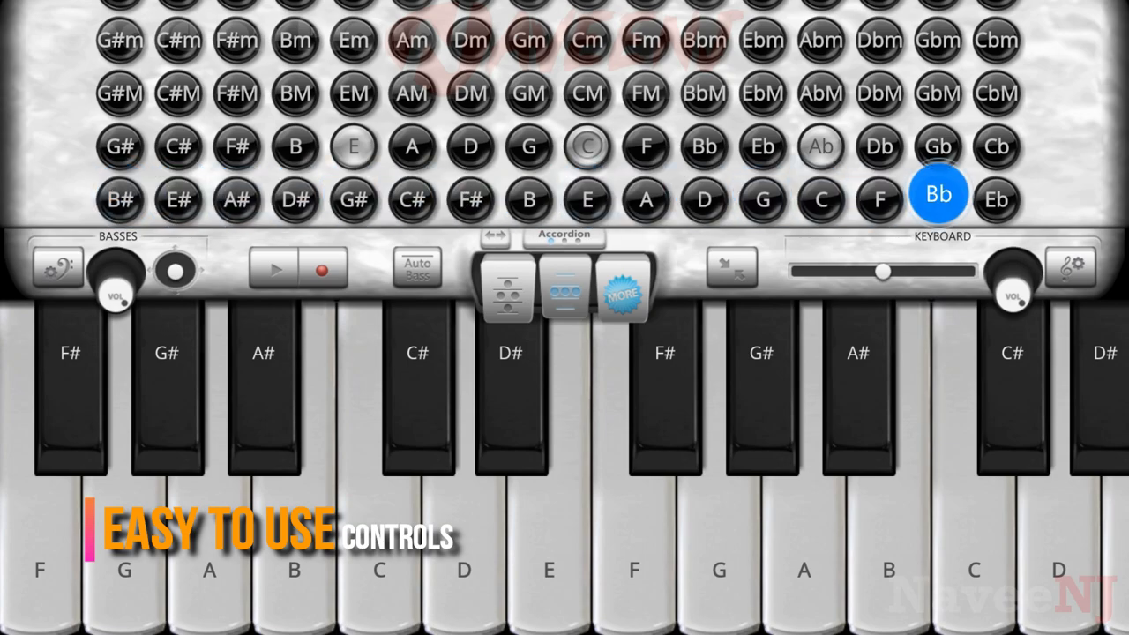
pyautogui.click(820, 195)
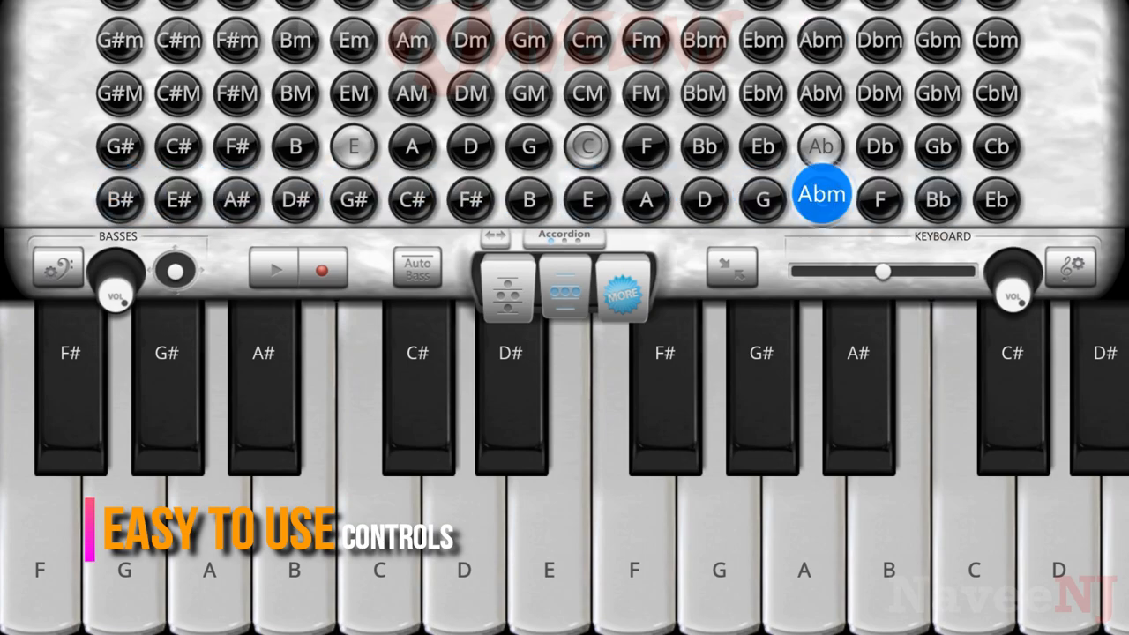
pyautogui.click(470, 194)
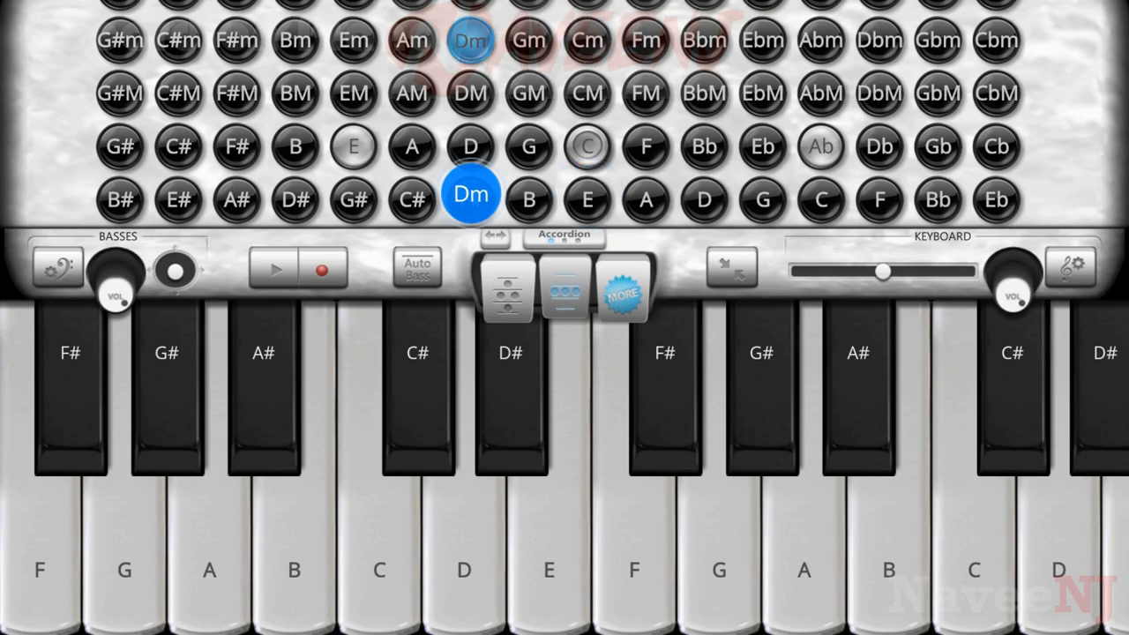
pyautogui.click(235, 192)
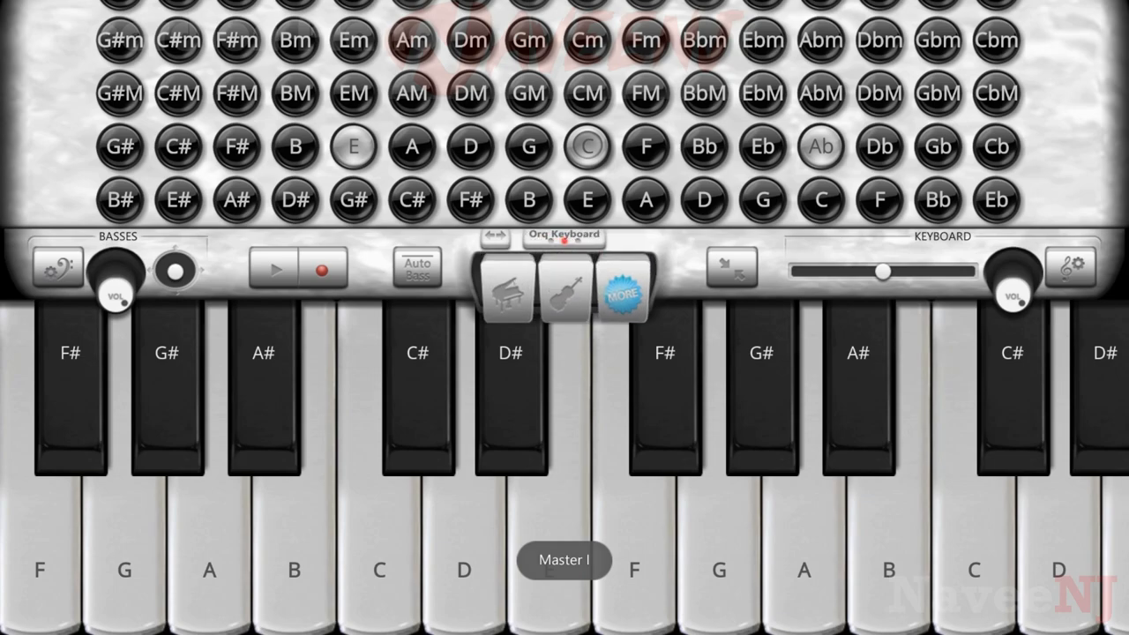
# Step: Set the instrument to Grand Piano, then to Violin
pyautogui.click(505, 289)
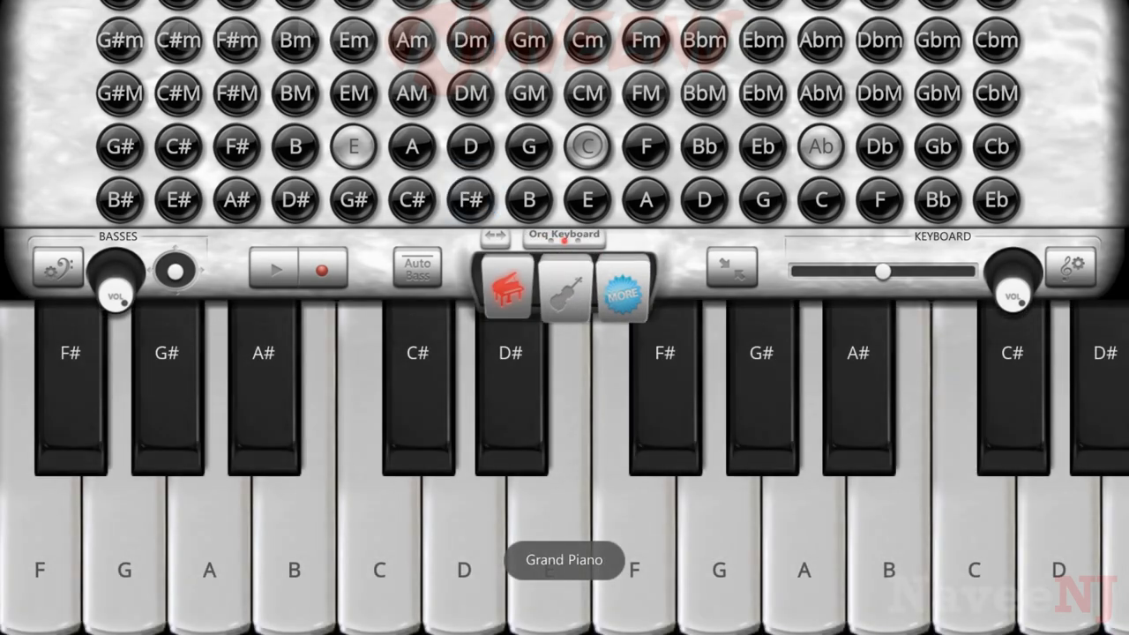
pyautogui.click(562, 289)
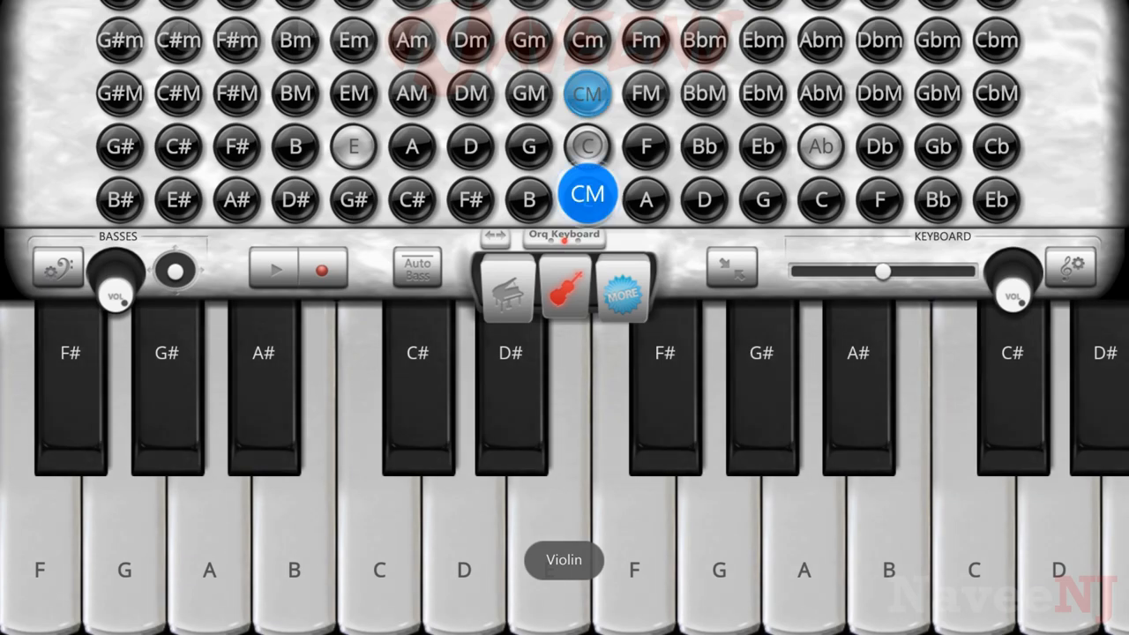